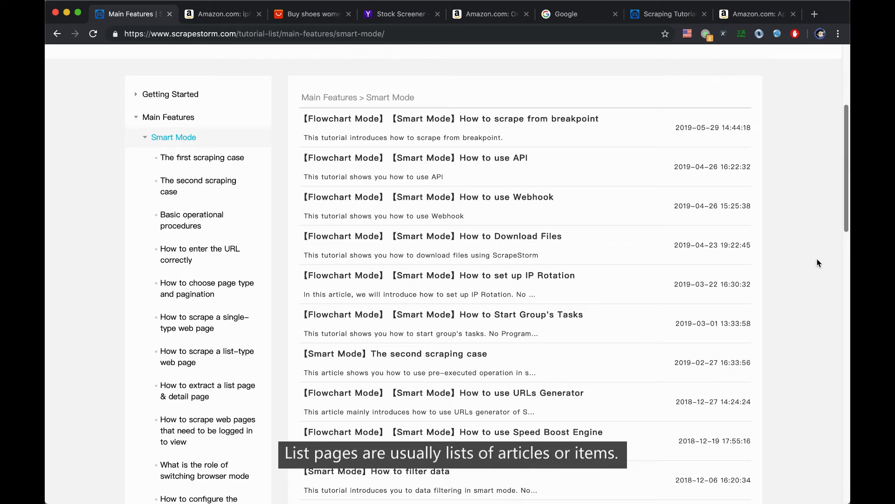
{"action": "mouse_move", "coordinate": [400, 202]}
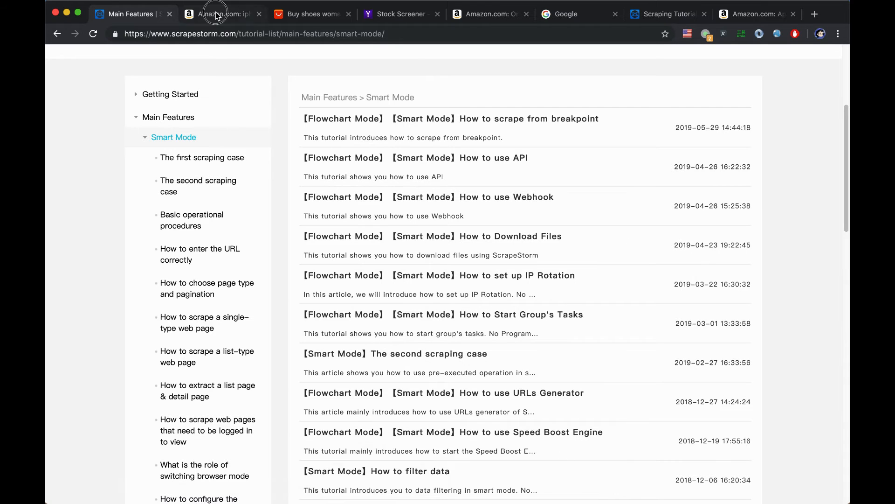
Switch to the 'Amazon.com: iPhone' search results as an example list page
{"action": "left_click", "coordinate": [223, 14]}
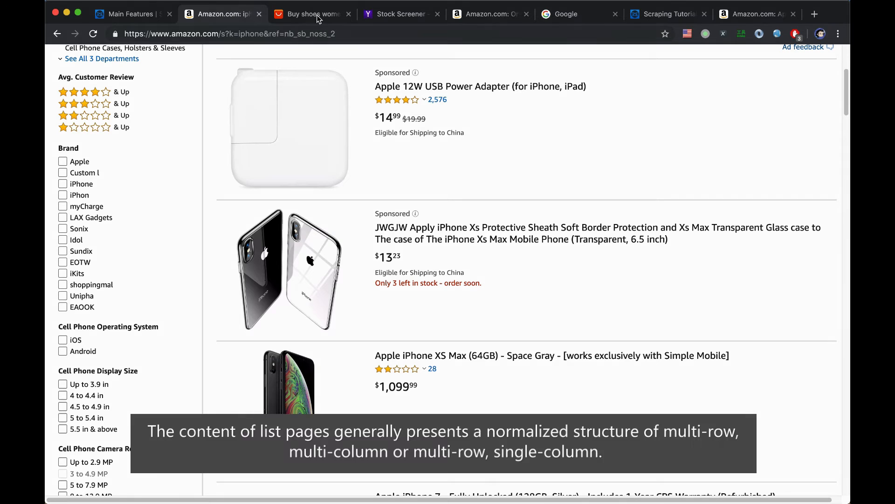
{"action": "left_click", "coordinate": [311, 14]}
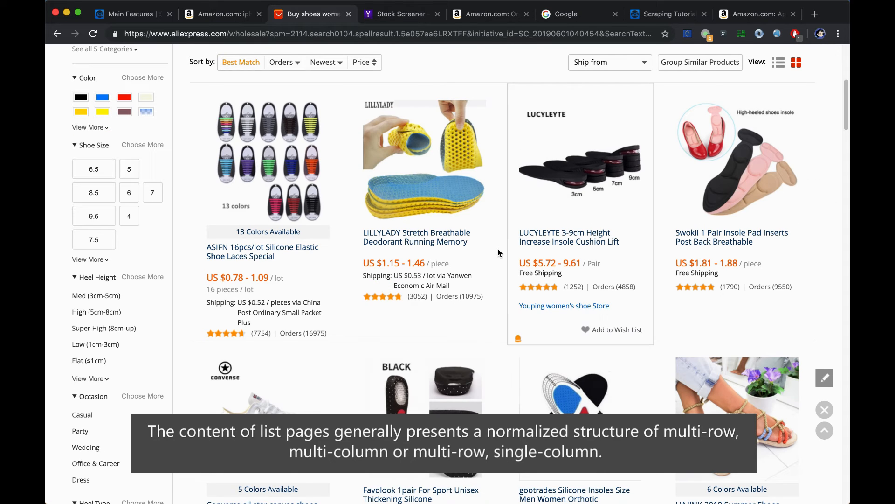
{"action": "mouse_move", "coordinate": [729, 223]}
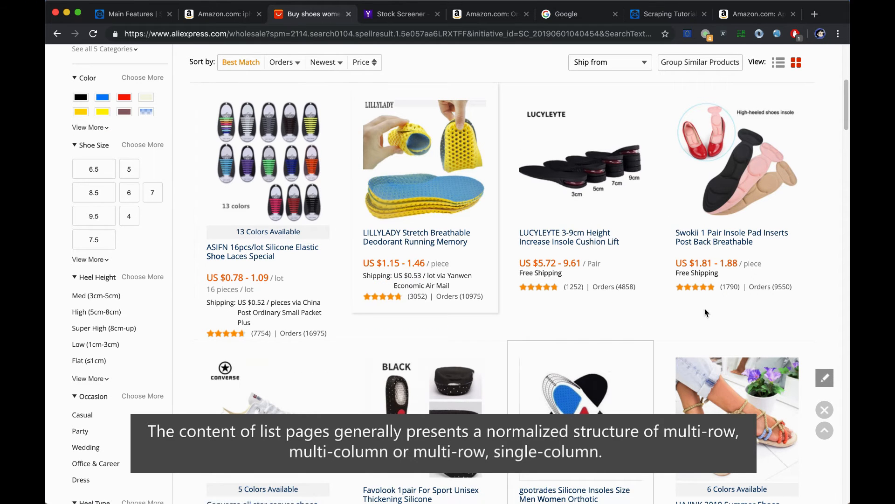
{"action": "left_click", "coordinate": [222, 14]}
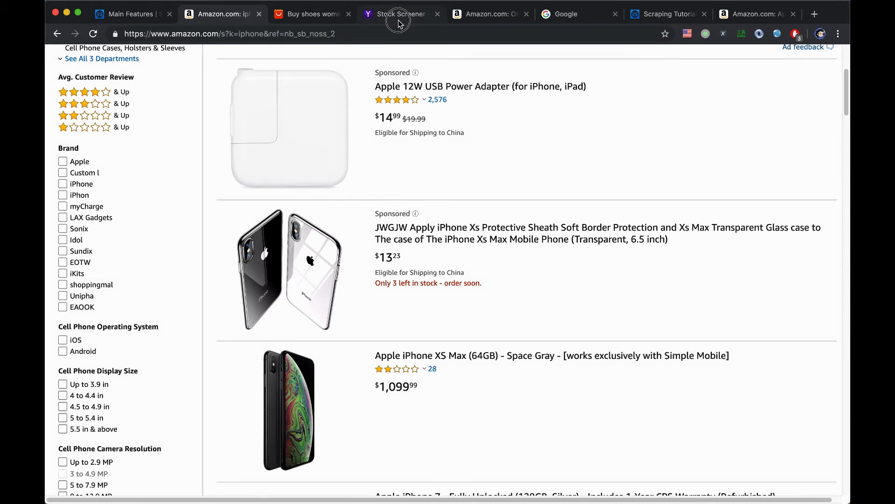
{"action": "left_click", "coordinate": [401, 14]}
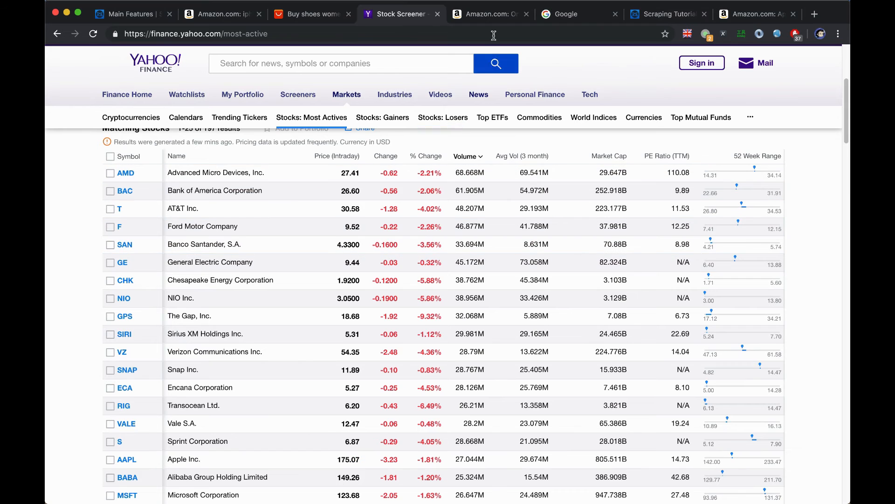
Show the Amazon homepage, then the Google search start page as a search-page example
{"action": "left_click", "coordinate": [487, 14]}
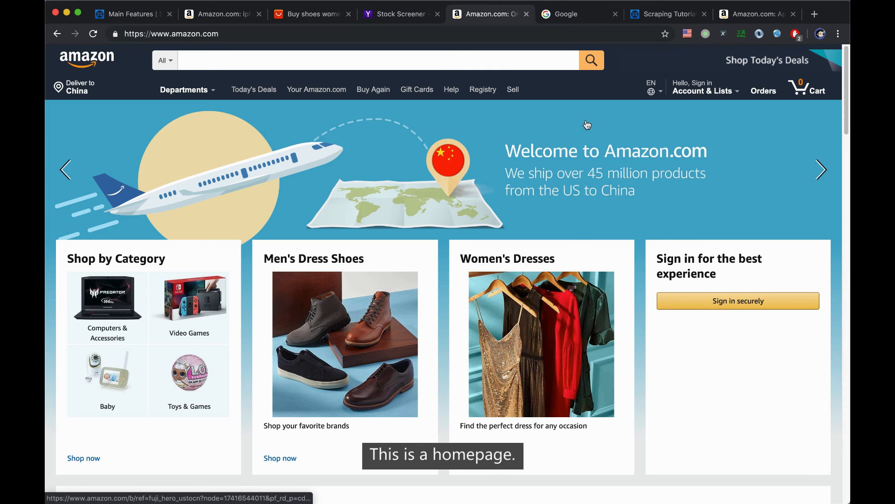
{"action": "left_click", "coordinate": [579, 14]}
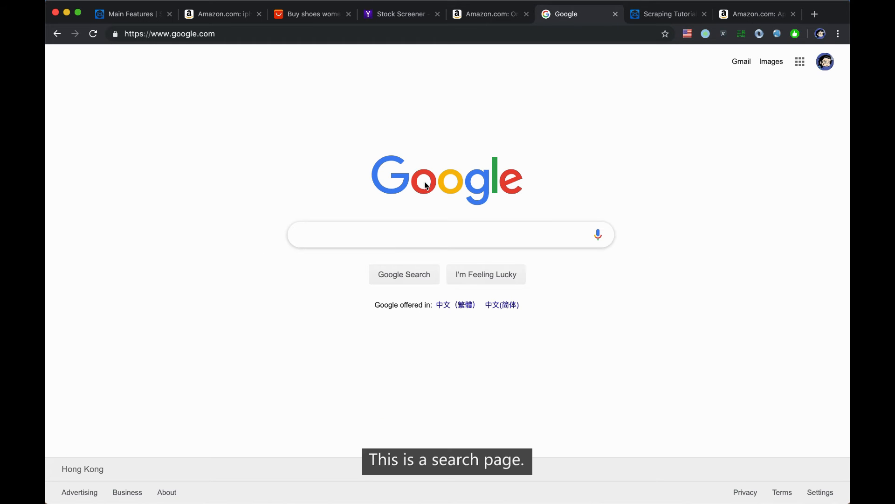
{"action": "left_click", "coordinate": [450, 234]}
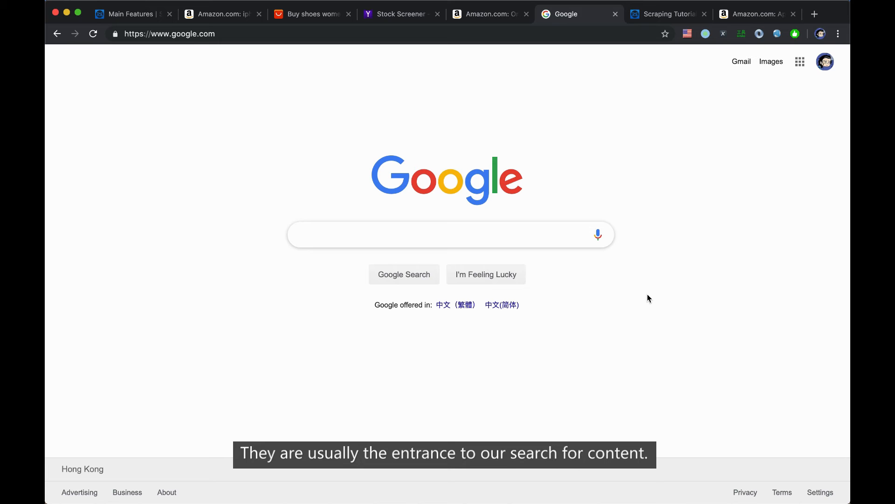
Skim the Introduction to ScrapeStorm article, then show the Apple iPhone XS Max (64GB) Space Gray product page
{"action": "left_click", "coordinate": [667, 14]}
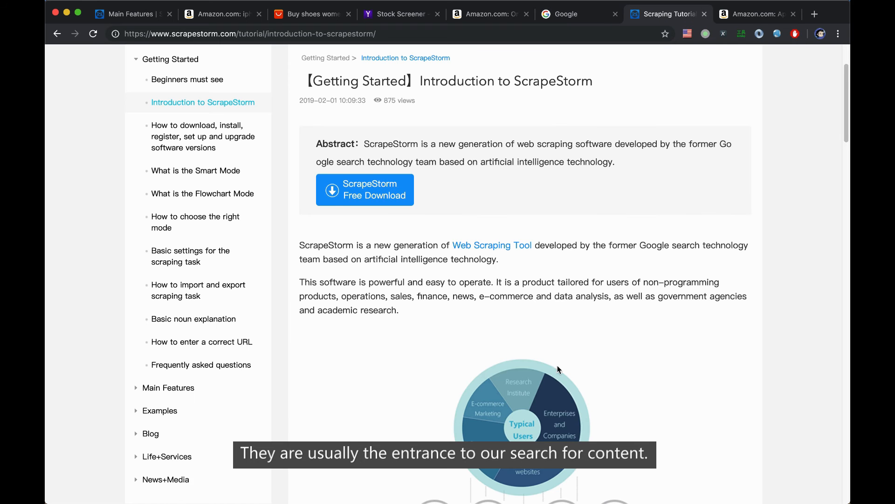
{"action": "scroll", "scroll_direction": "down", "scroll_amount": 3}
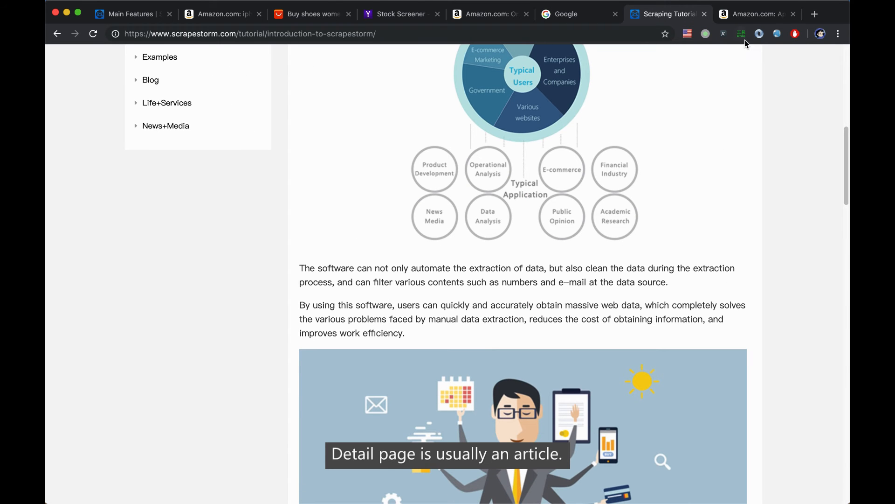
{"action": "left_click", "coordinate": [753, 14]}
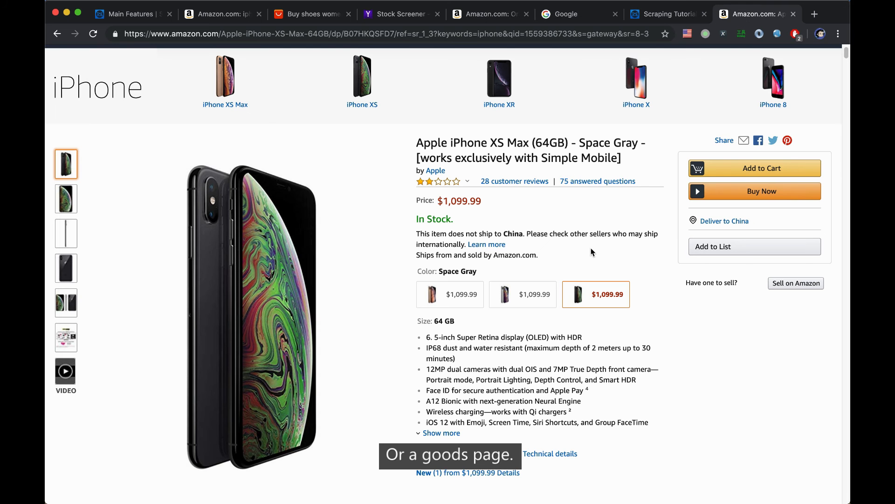